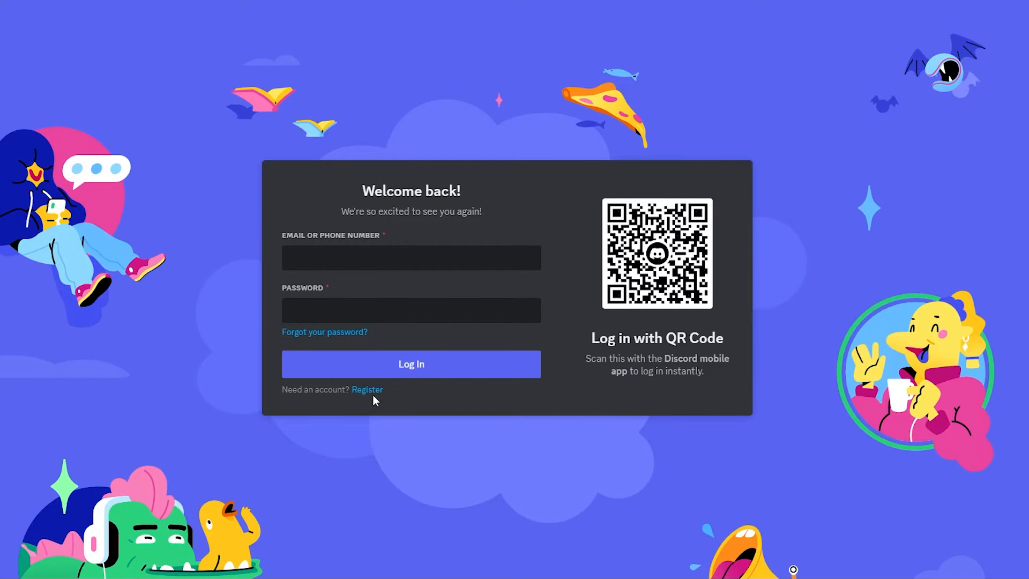
click(367, 389)
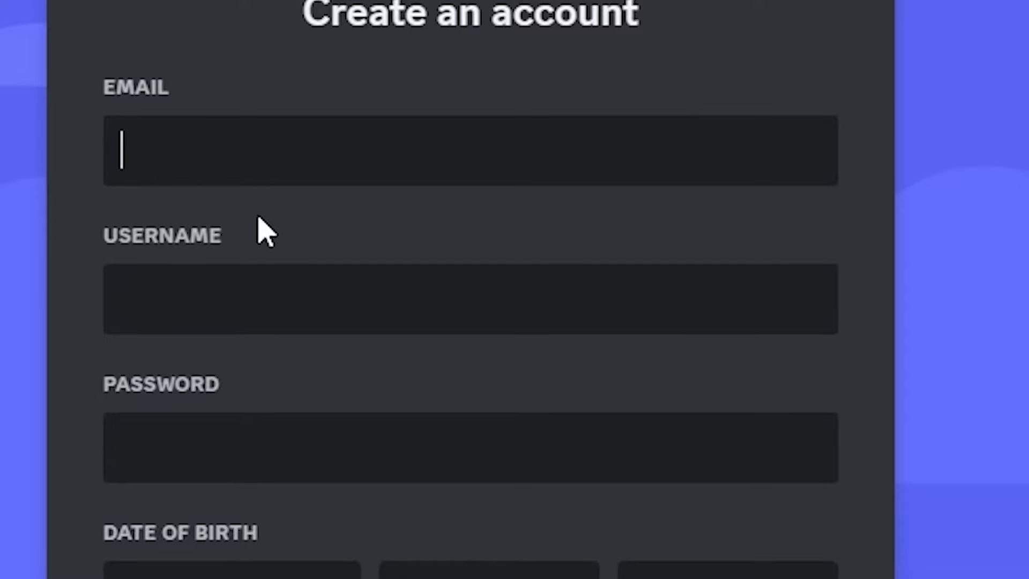
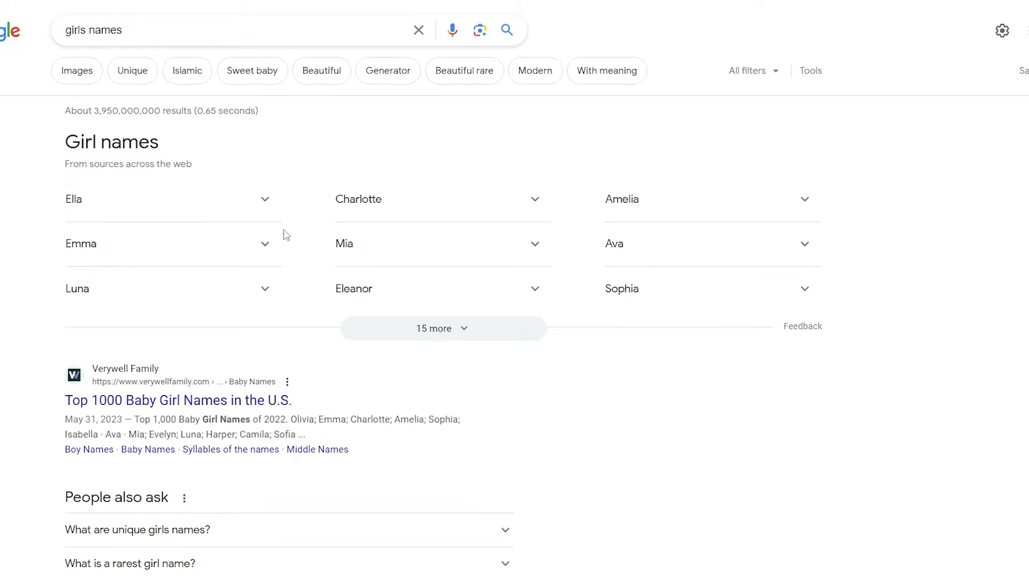
Expand the Girl names panel to see 15 more name suggestions
click(443, 328)
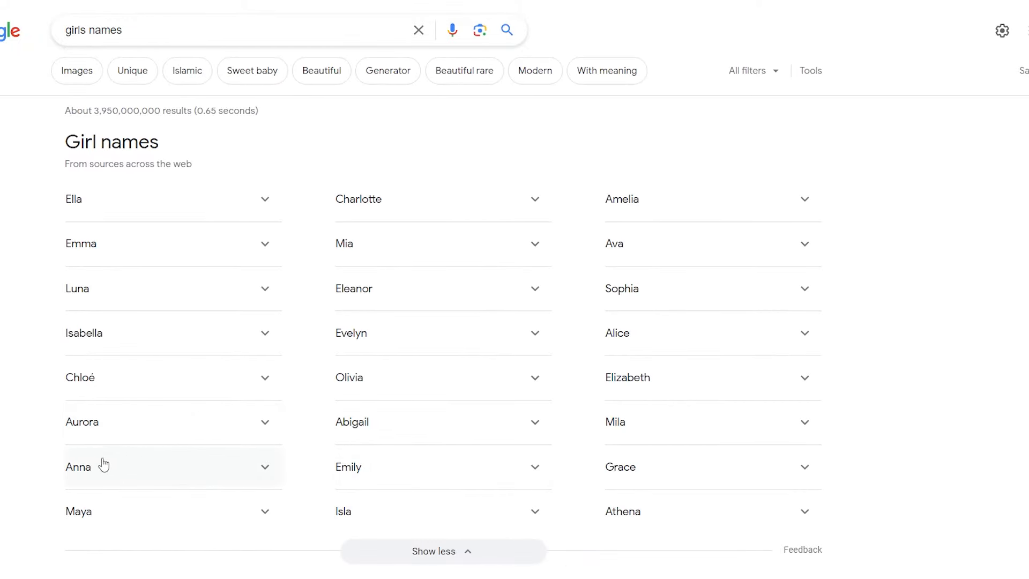
scroll(down, 3)
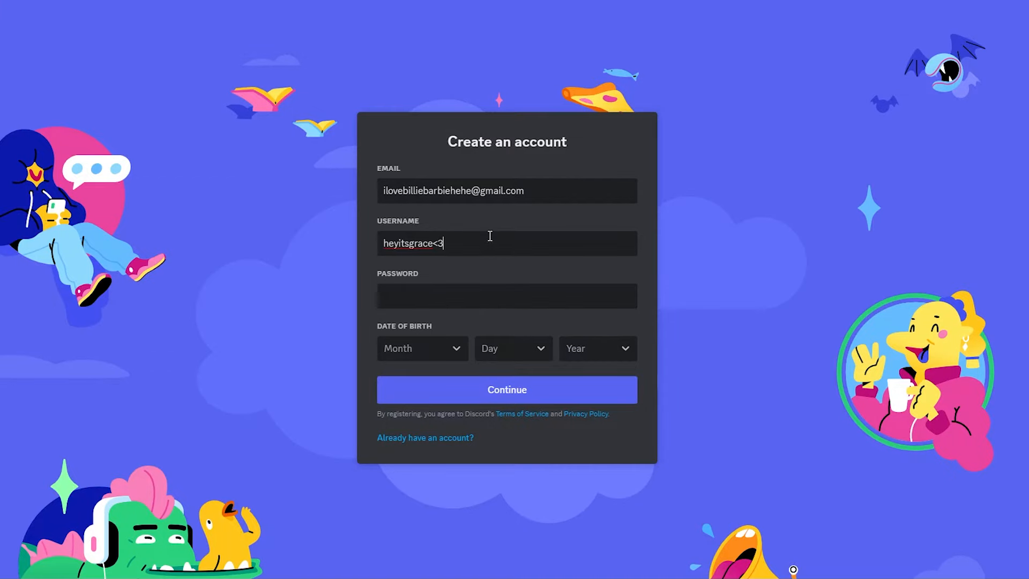
Complete registration with password and birth date, then pass the hCaptcha human check
click(595, 348)
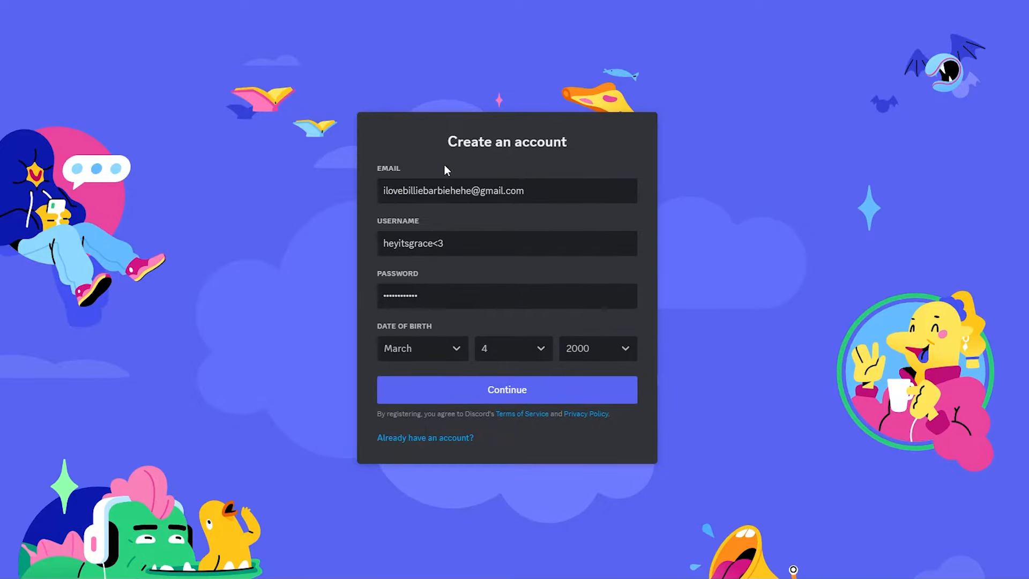
click(505, 389)
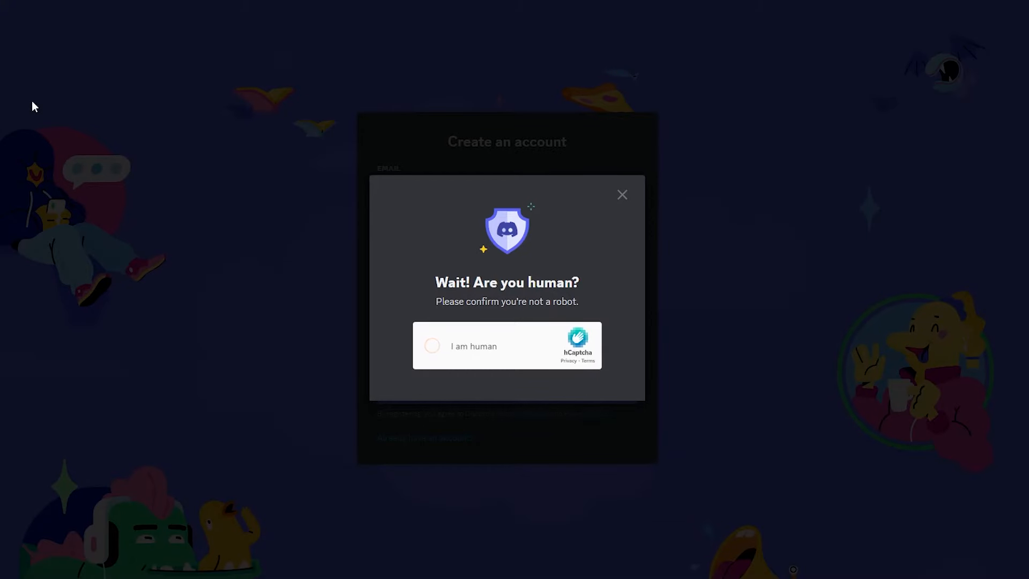
click(430, 346)
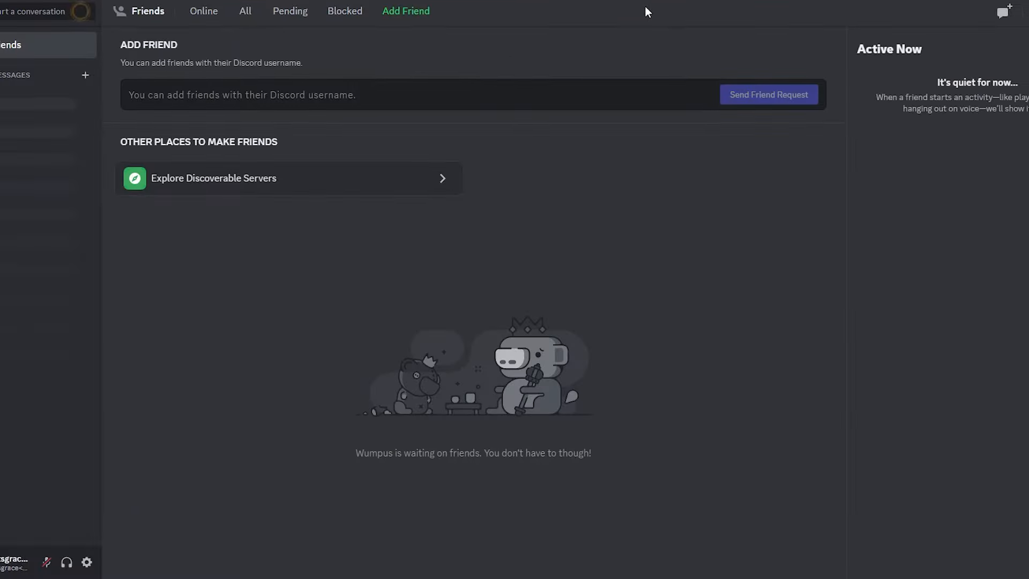
Give the profile an avatar and She/her pronouns in Profiles settings
click(13, 561)
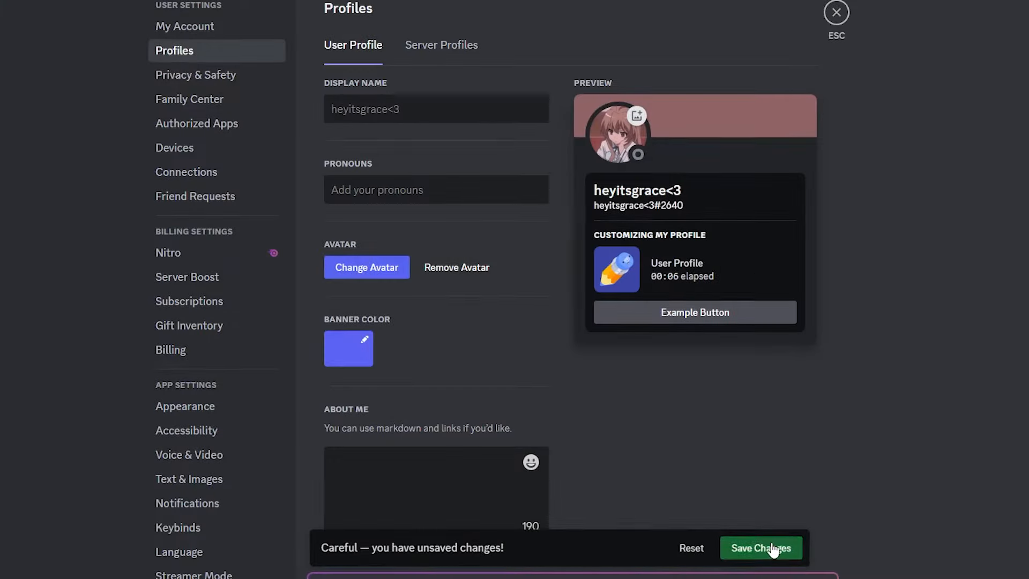
text(She/h)
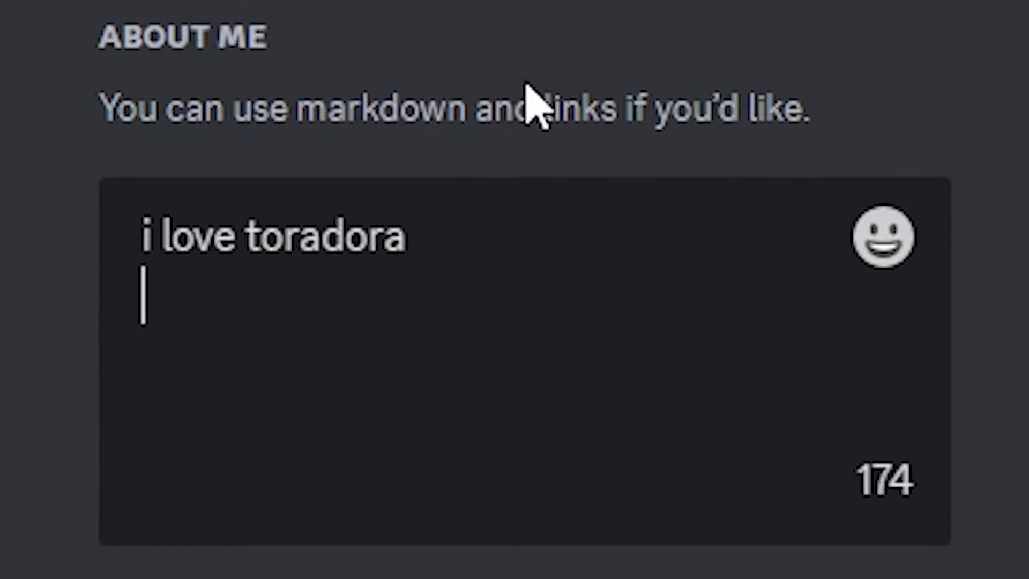
Write an About Me mentioning toradora, billie eilish, 'i LOVE sushi' and orange
text(talk to em abo)
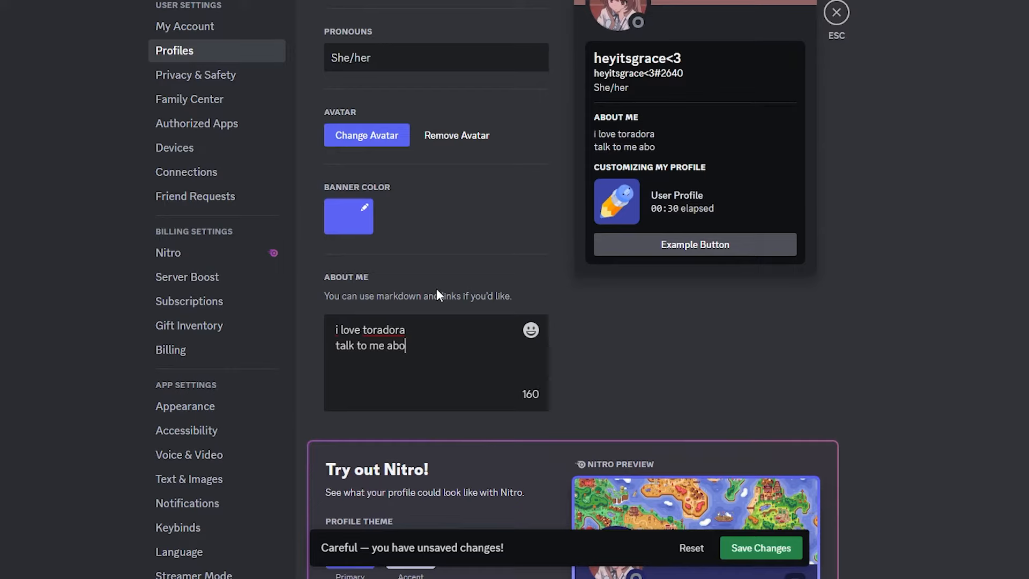
text(ut billie eilish <3)
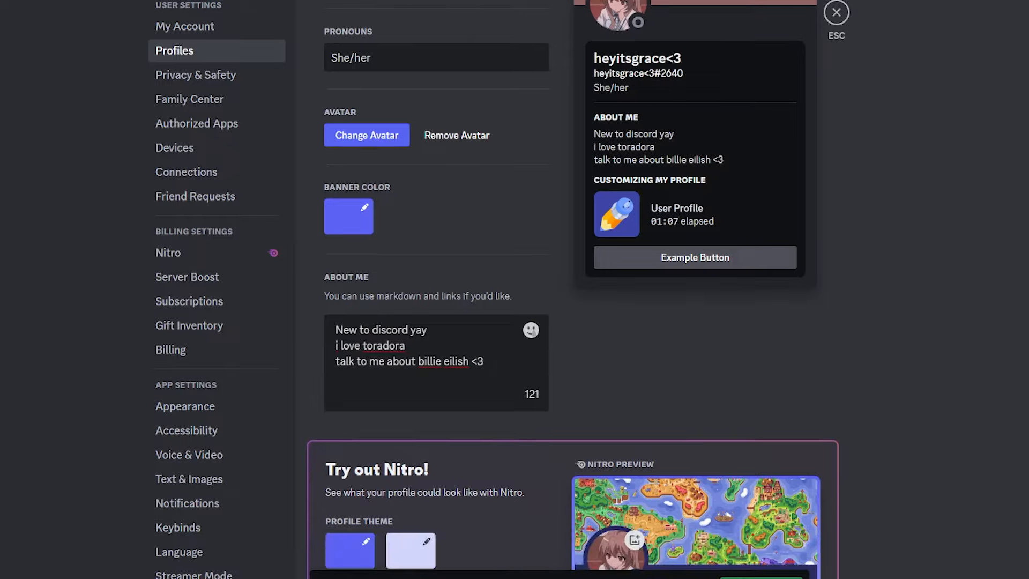
text(i LOVE s)
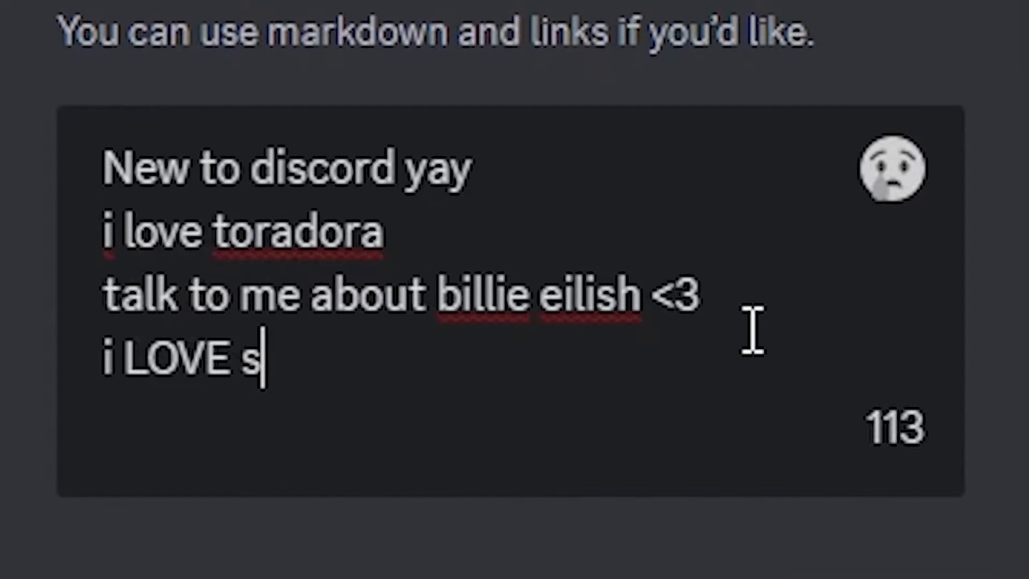
text(ushi)
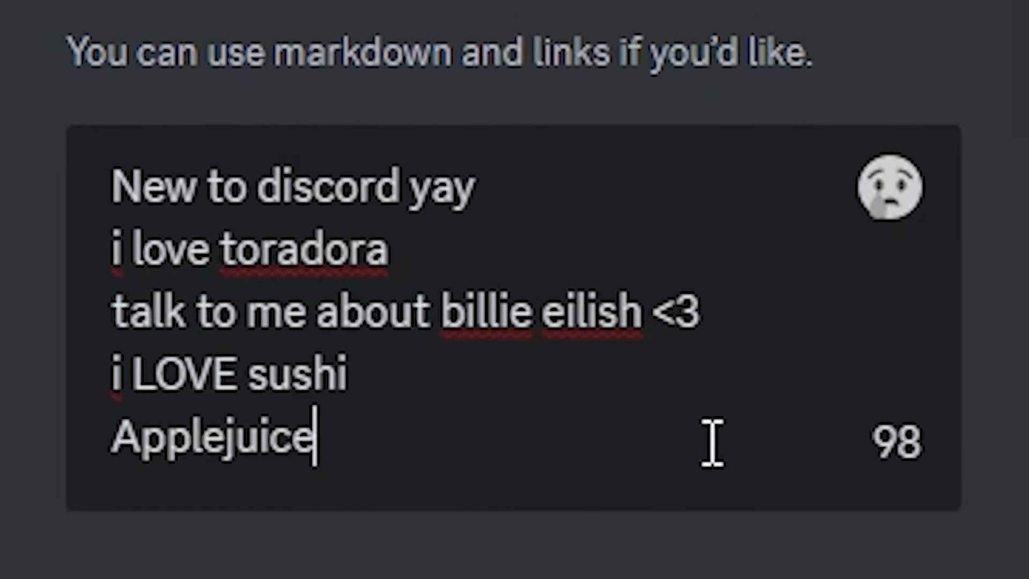
text(>orange)
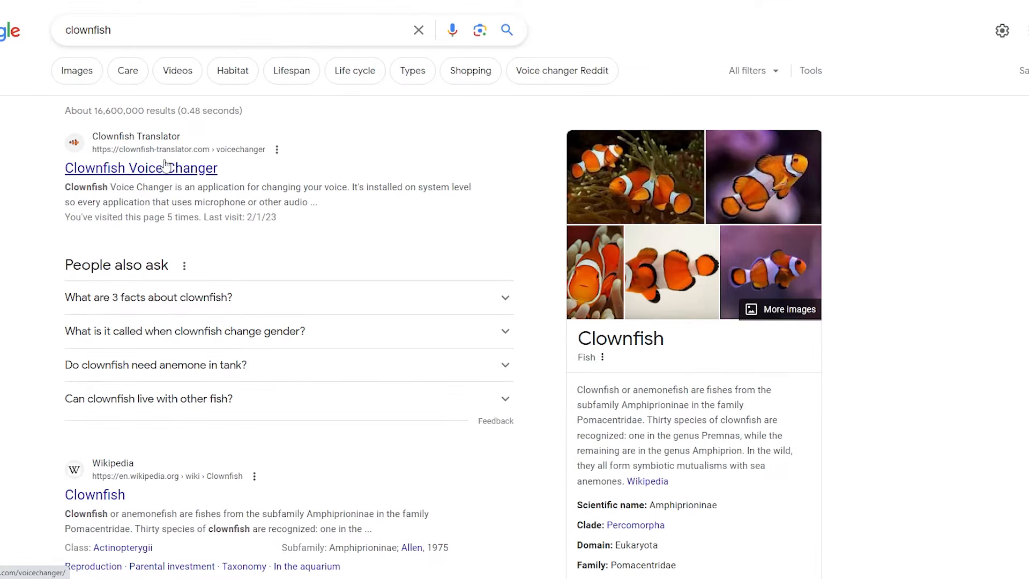
Visit the Clownfish Voice Changer site and go to its Download section
click(141, 168)
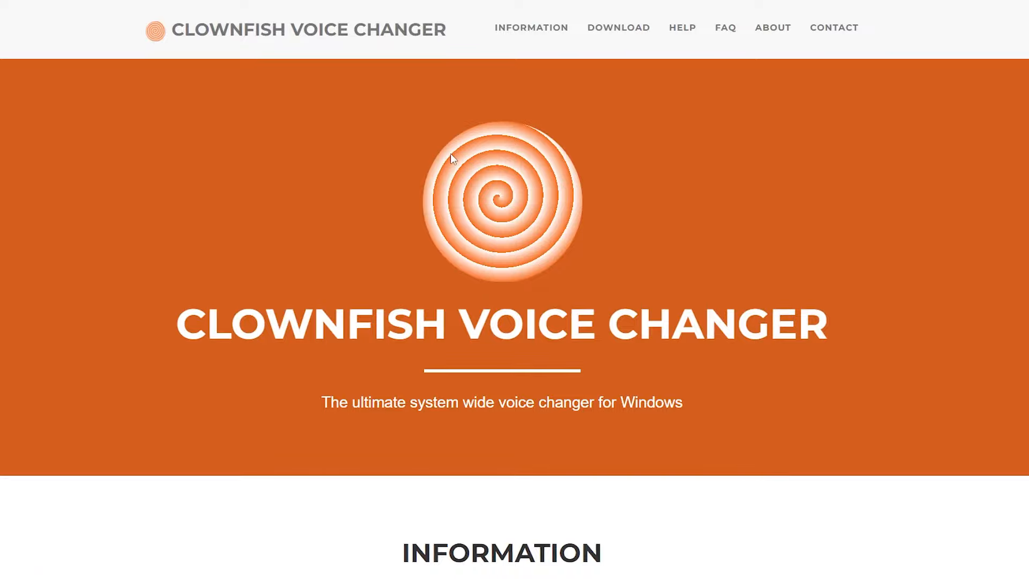
mouse_move(460, 158)
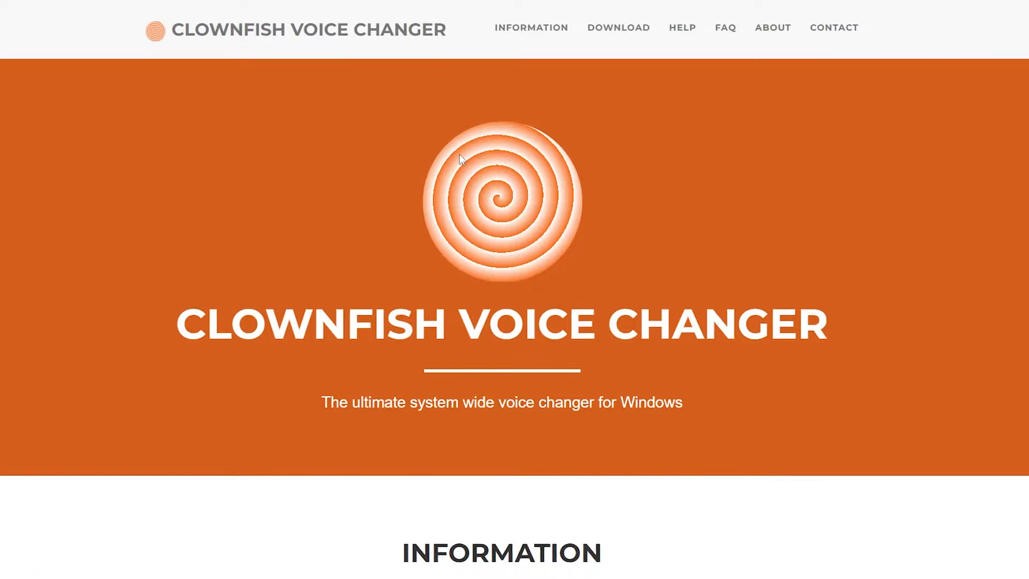
scroll(down, 3)
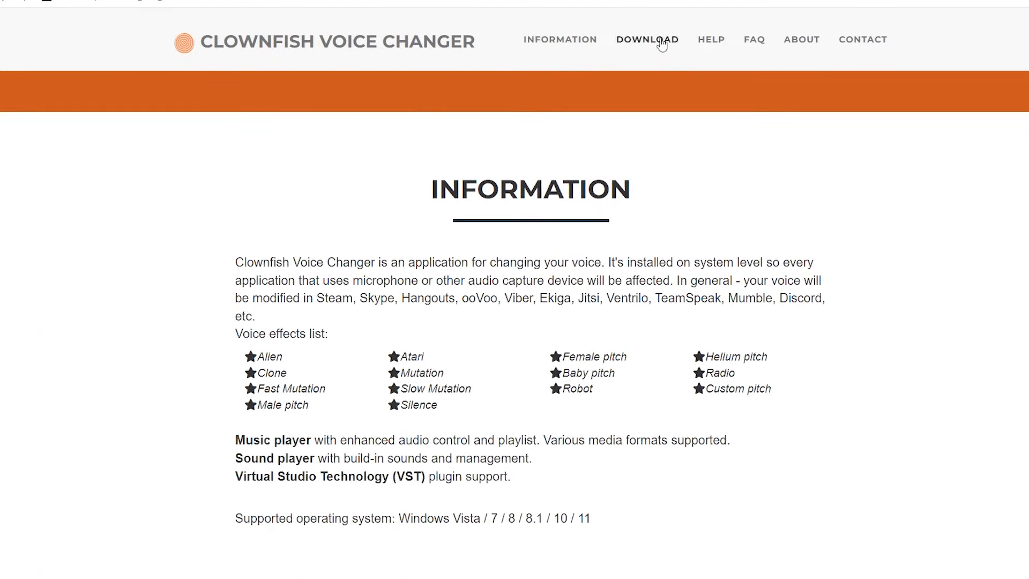
click(646, 40)
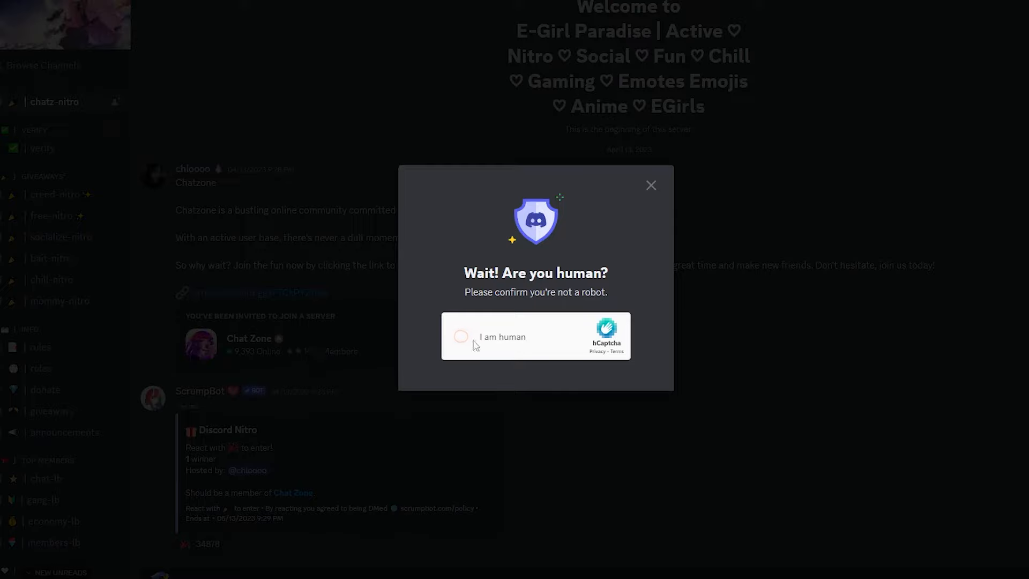
Pass the server's hCaptcha and answer female, straight and lgbtq+ before moving on
click(459, 336)
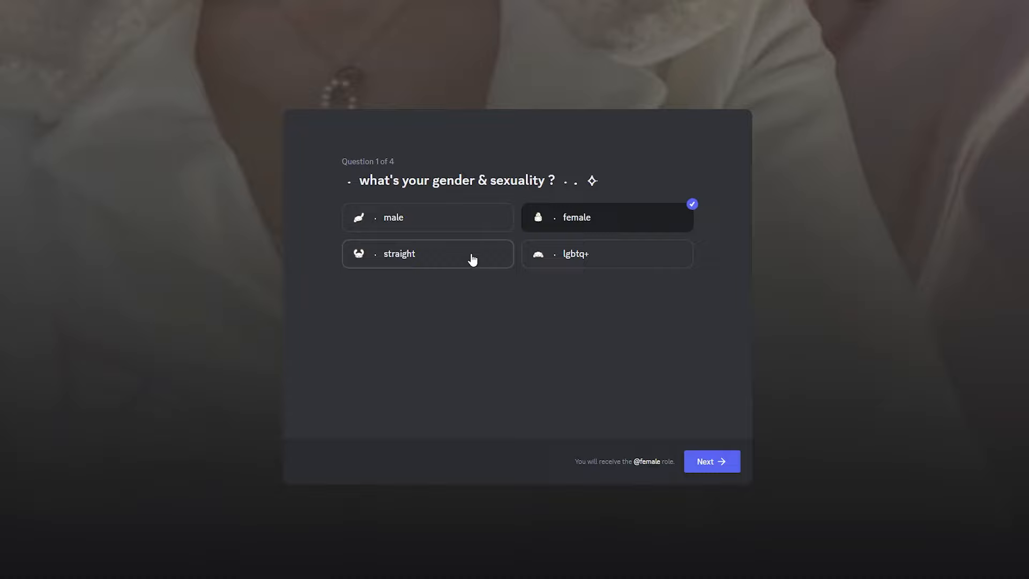
click(427, 254)
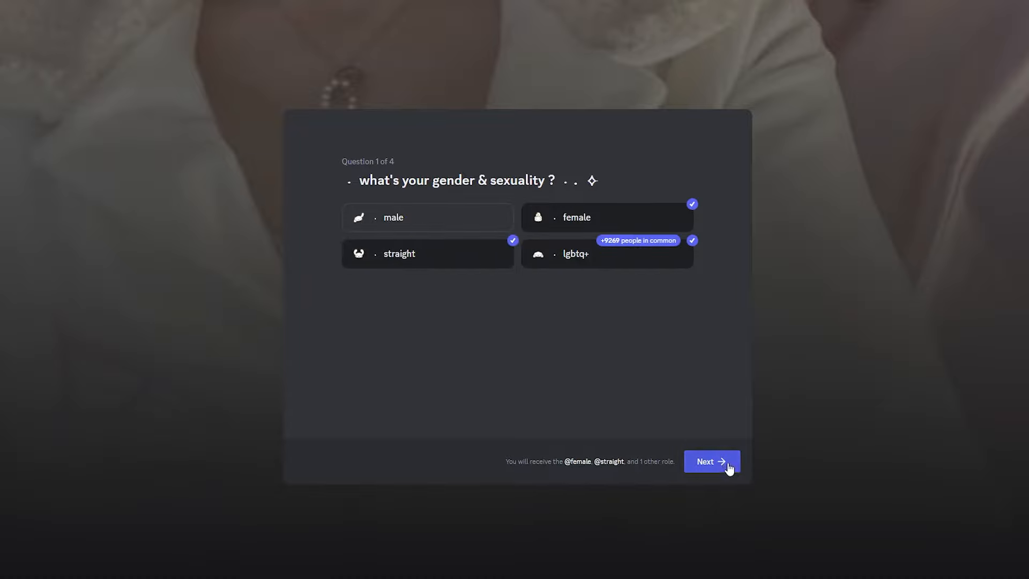
click(711, 461)
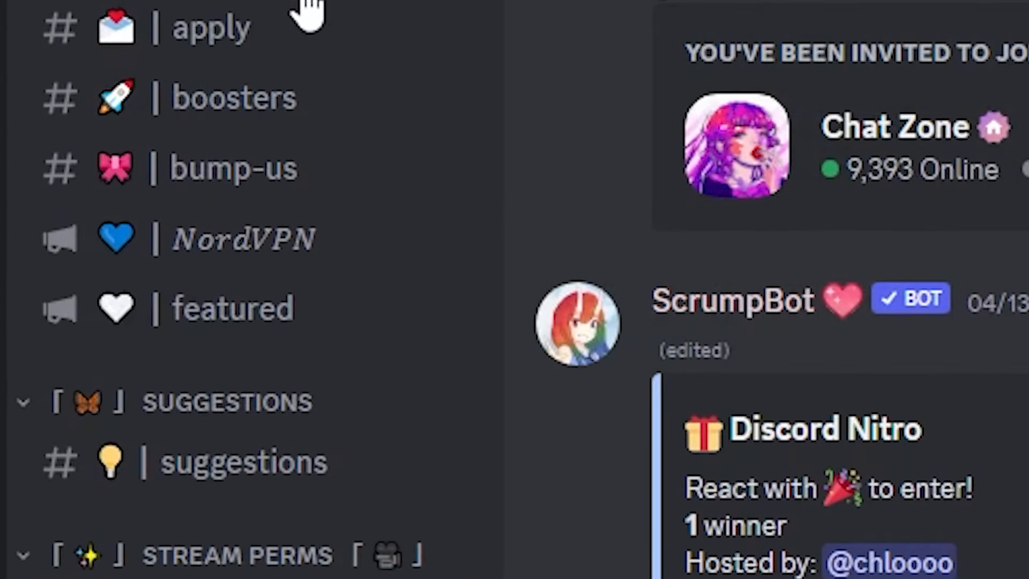
React with Members under the YAGPDB role menu in #verify to unlock the server
scroll(down, 3)
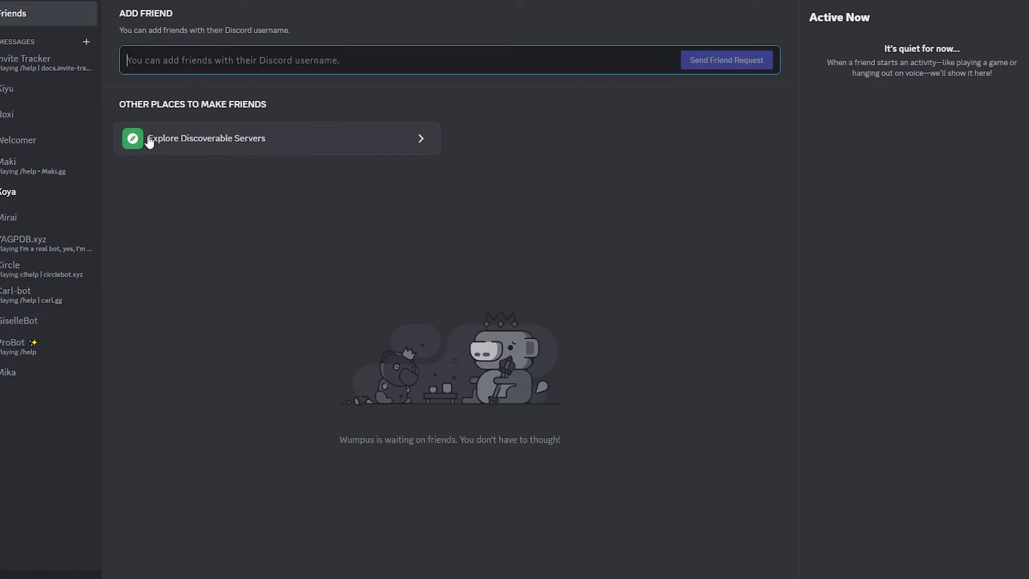
mouse_move(62, 51)
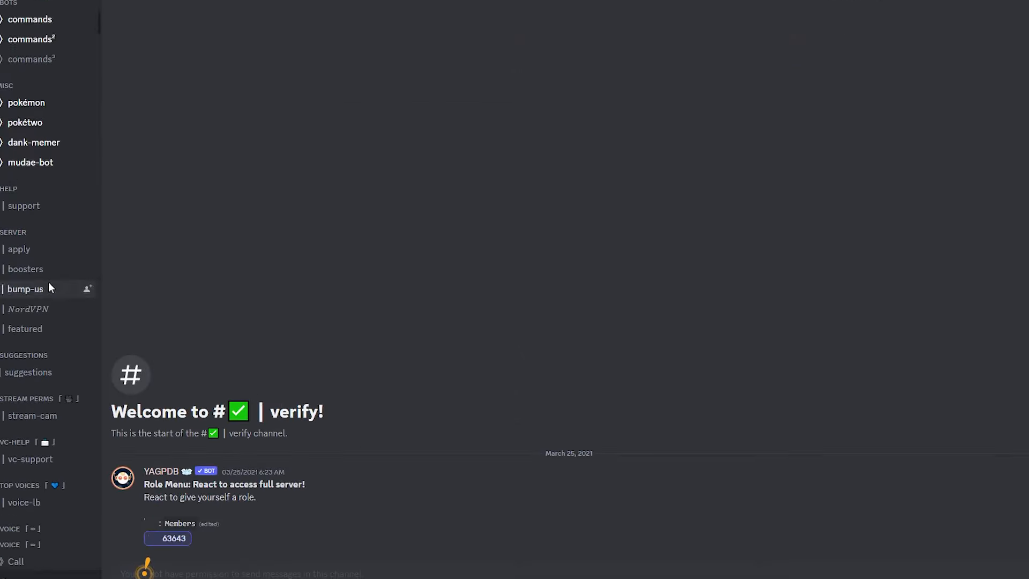
scroll(up, 3)
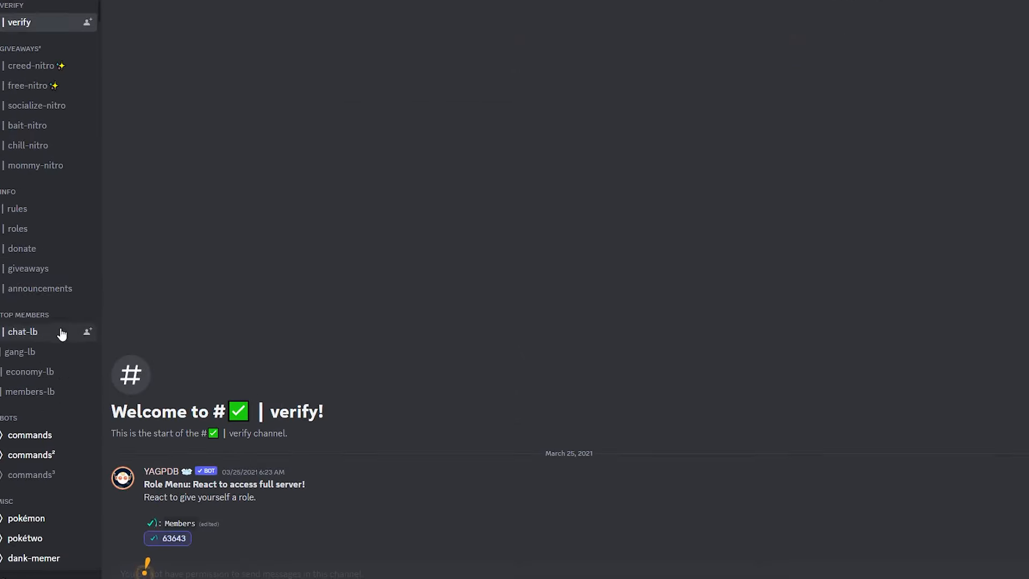
click(22, 331)
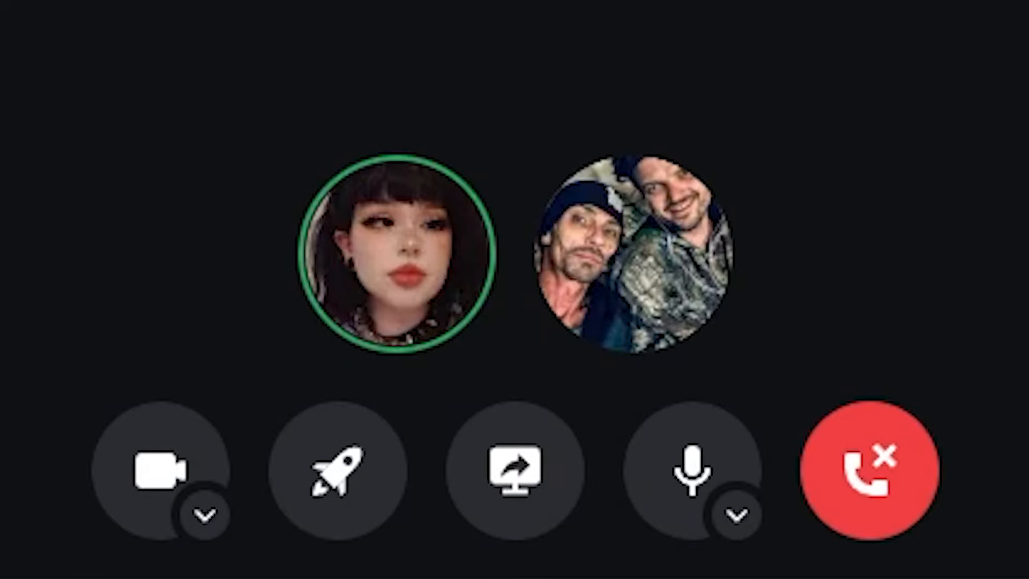
right_click(630, 256)
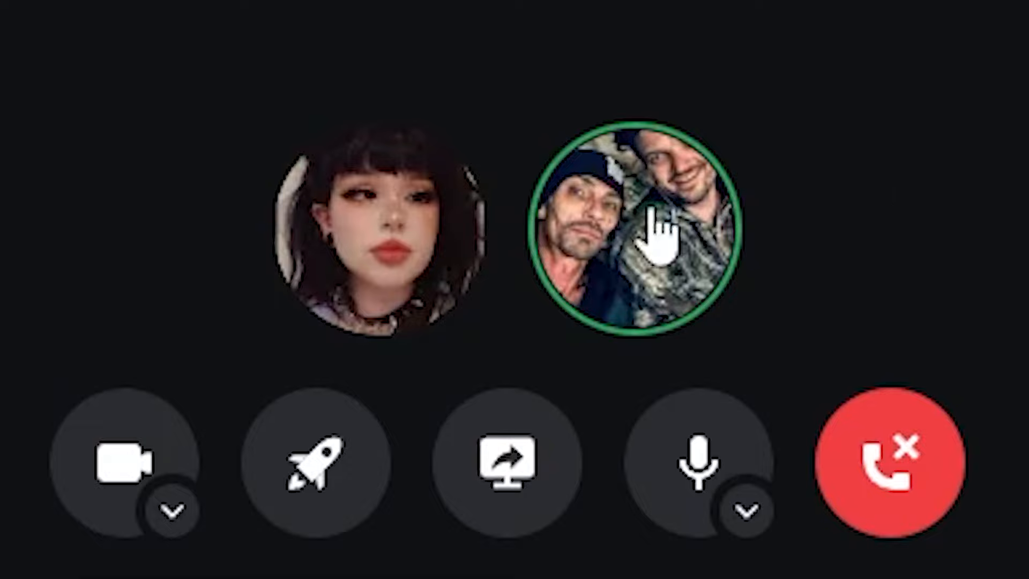
mouse_move(75, 262)
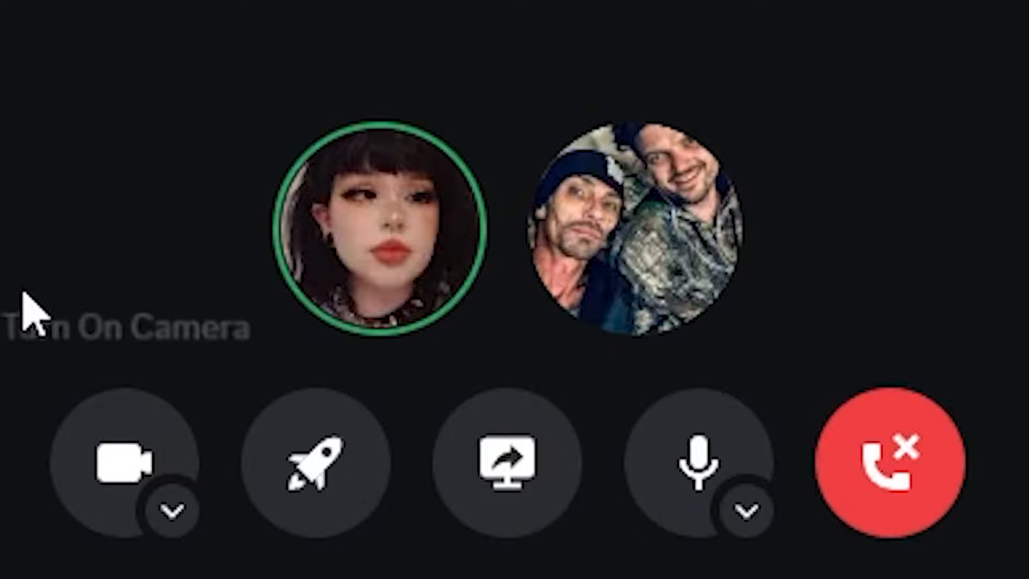
right_click(640, 229)
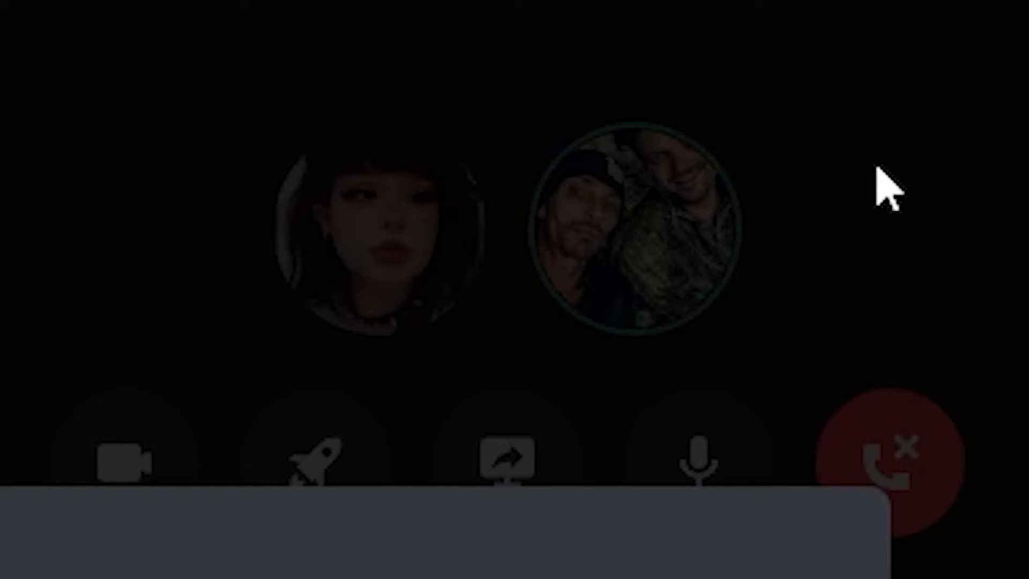
Dismiss the call overlay to show the DM chat with the 9-minute call and new messages
click(892, 456)
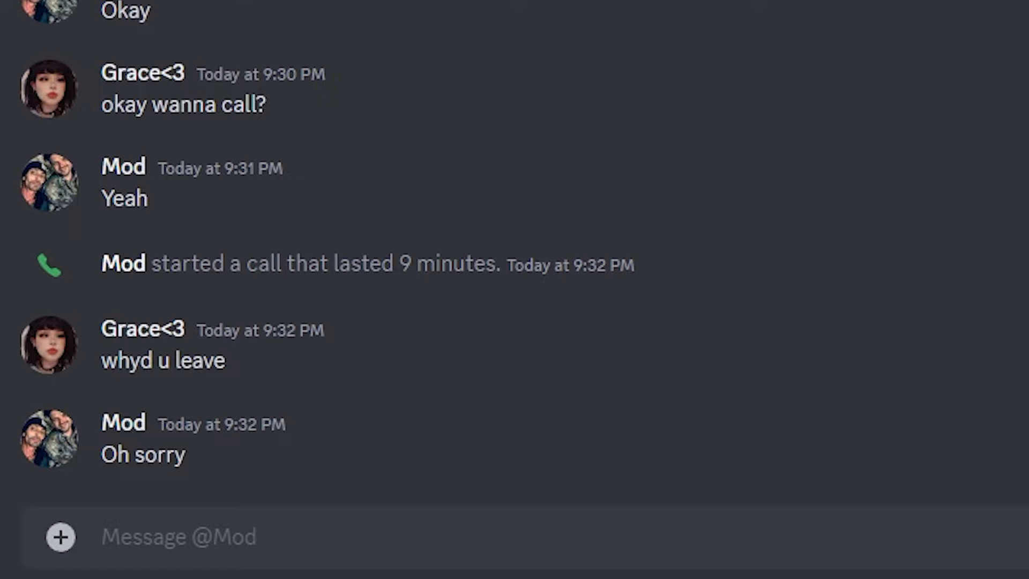
mouse_move(882, 174)
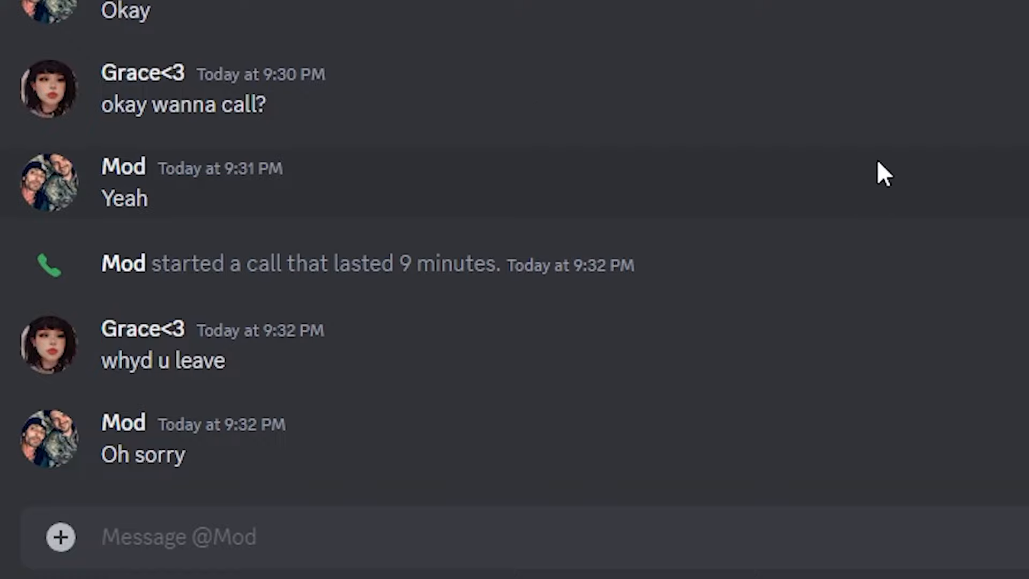
mouse_move(102, 534)
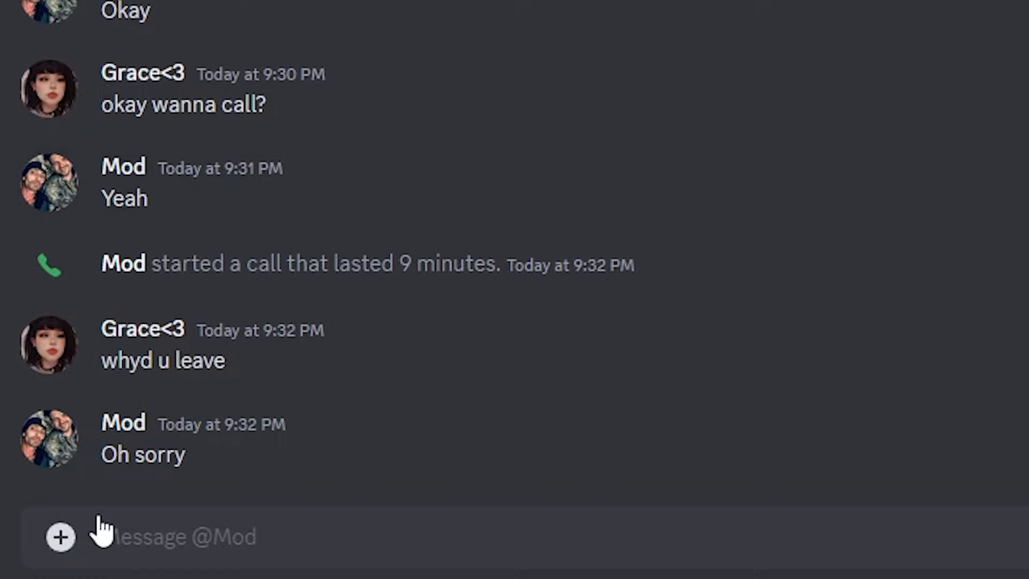